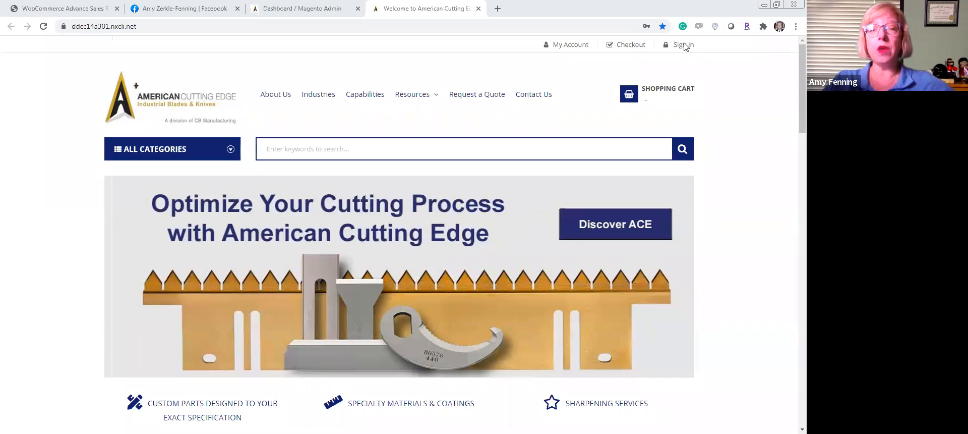
Step: Sign in to the store with the saved customer account from the email autofill list
{"action": "left_click", "coordinate": [683, 44]}
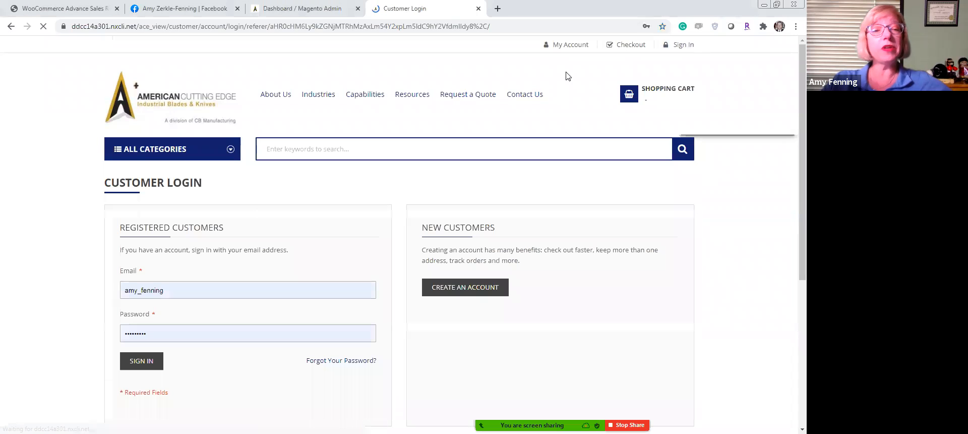
{"action": "left_click", "coordinate": [247, 290]}
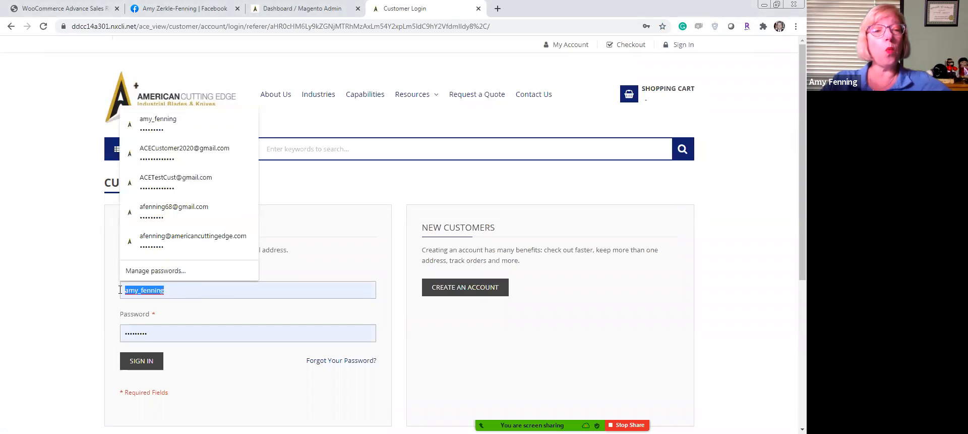
{"action": "left_click", "coordinate": [184, 148]}
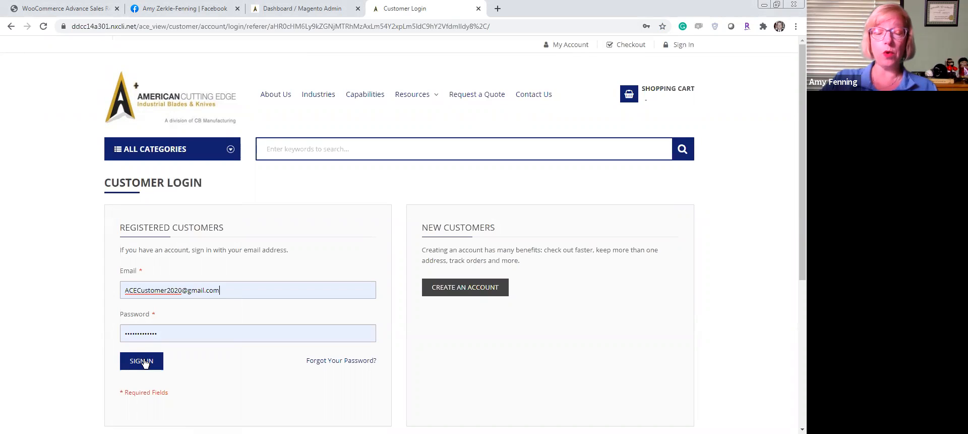
{"action": "mouse_move", "coordinate": [506, 392]}
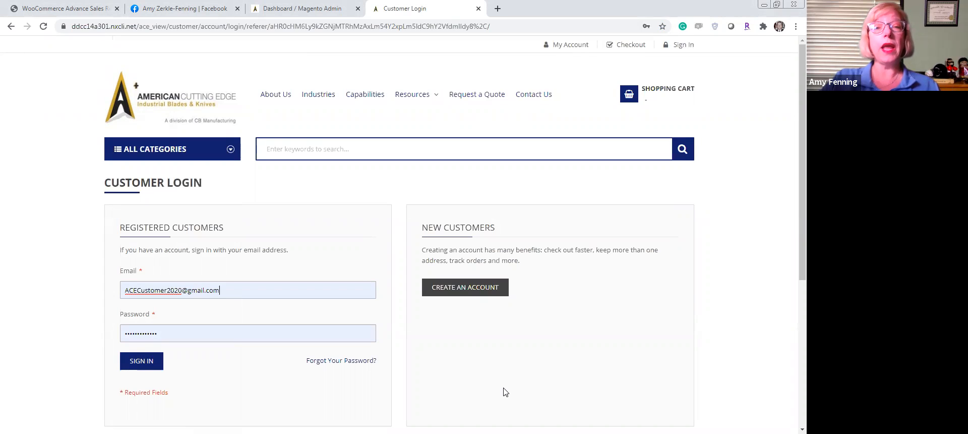
{"action": "left_click", "coordinate": [141, 360]}
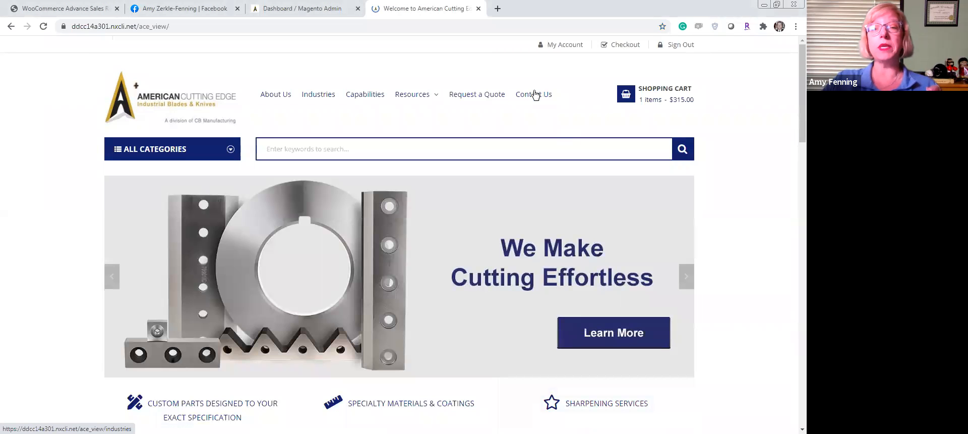
{"action": "left_click", "coordinate": [565, 44]}
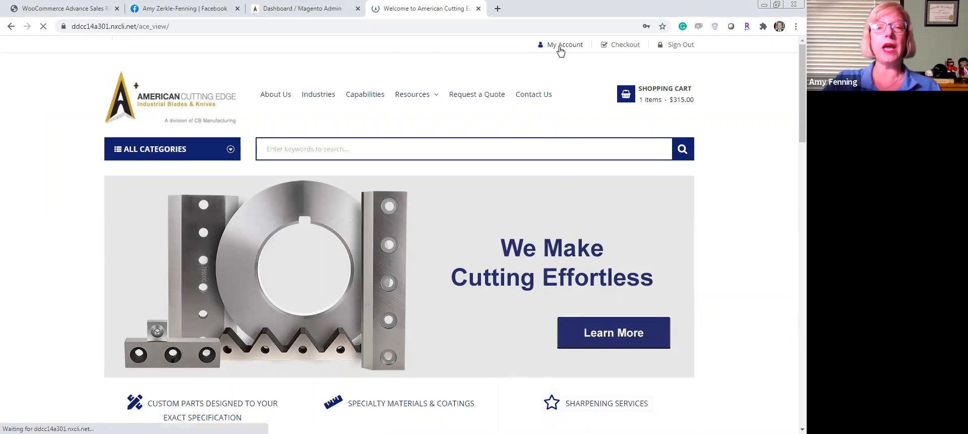
{"action": "left_click", "coordinate": [565, 44]}
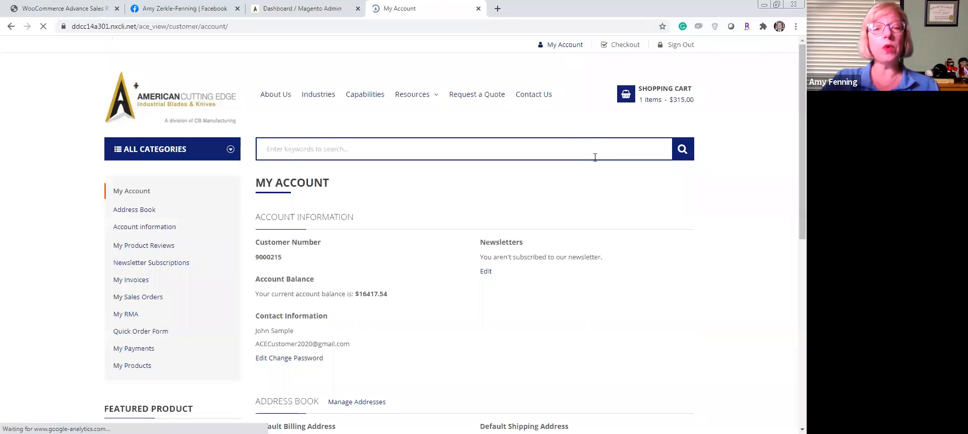
{"action": "scroll", "scroll_direction": "down", "scroll_amount": 3}
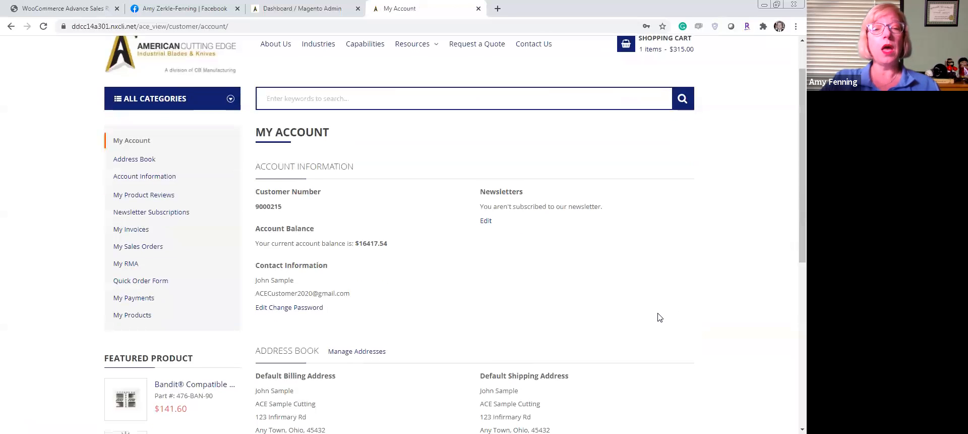
{"action": "scroll", "scroll_direction": "down", "scroll_amount": 3}
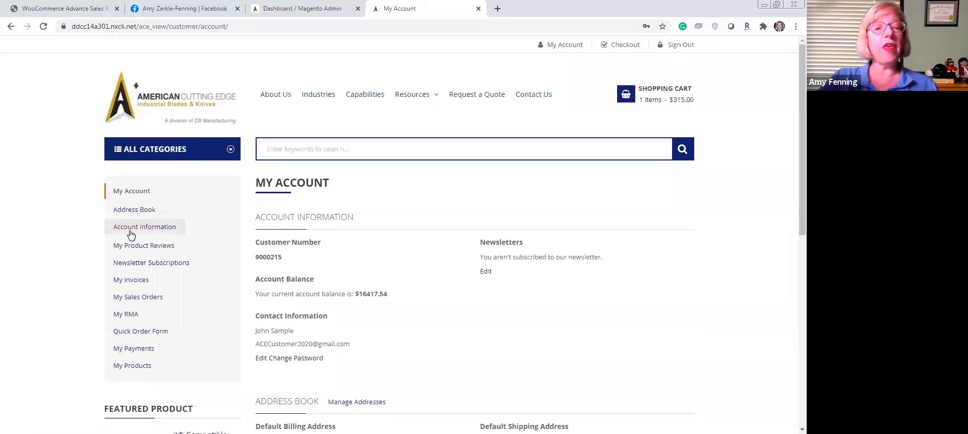
{"action": "mouse_move", "coordinate": [131, 280]}
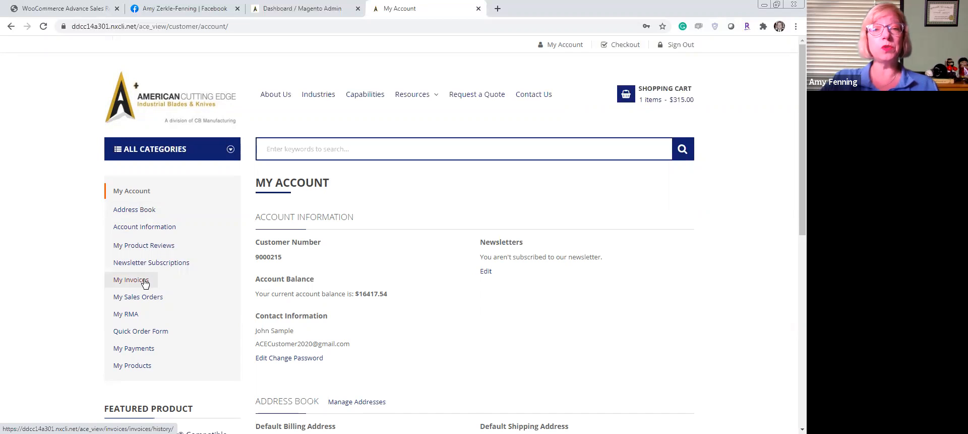
Step: Review the invoice table with order numbers, tracking numbers and balances, then go to My RMA
{"action": "left_click", "coordinate": [131, 280]}
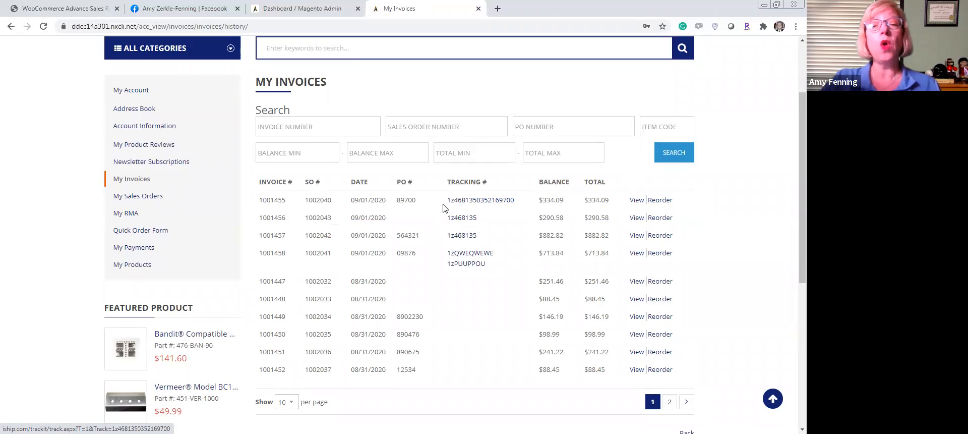
{"action": "mouse_move", "coordinate": [621, 203]}
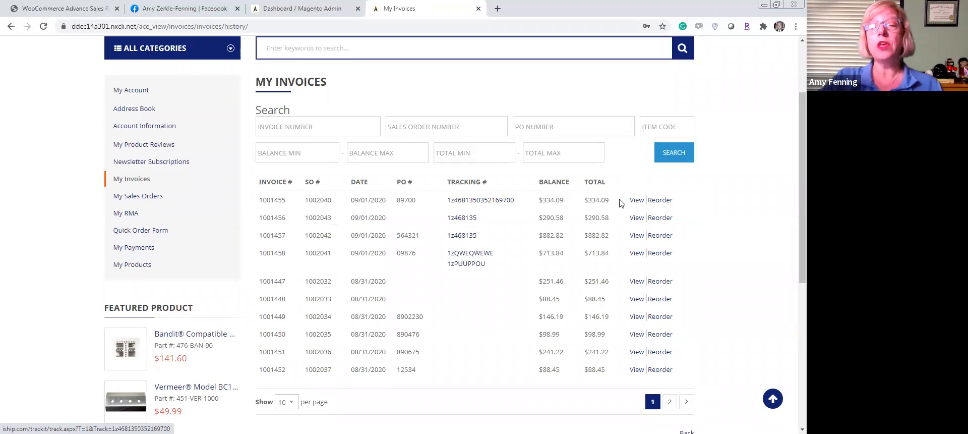
{"action": "mouse_move", "coordinate": [661, 206]}
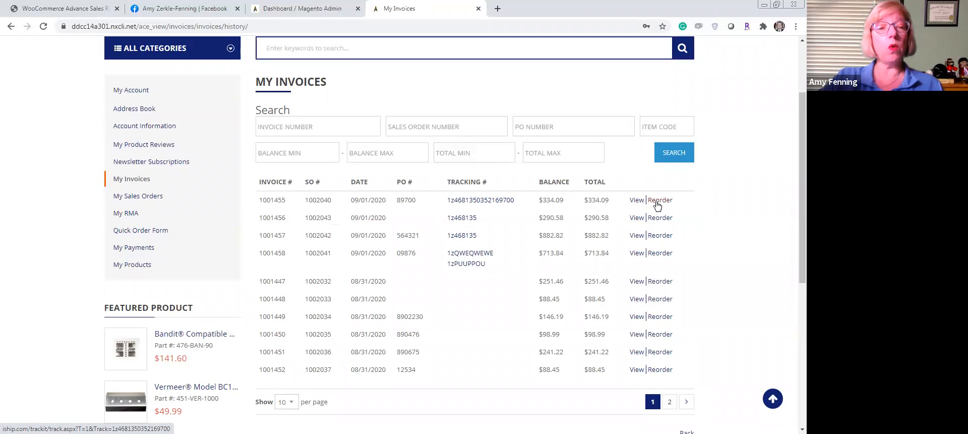
{"action": "mouse_move", "coordinate": [125, 213]}
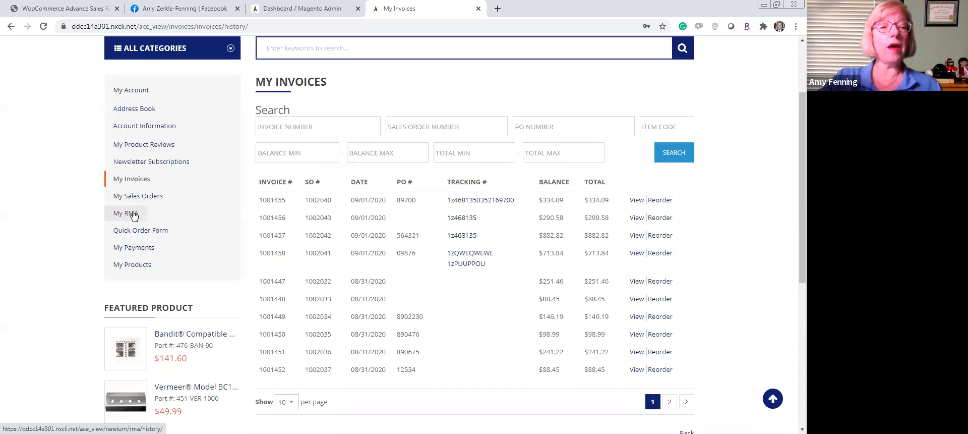
{"action": "left_click", "coordinate": [125, 213]}
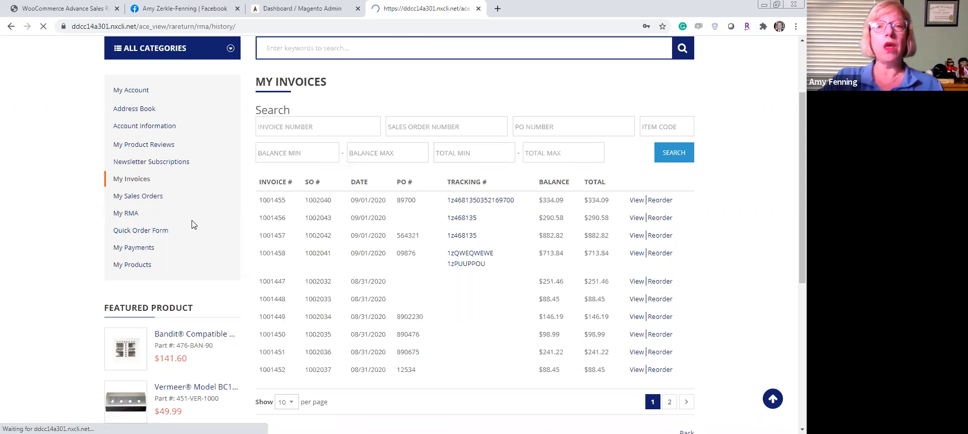
Step: View the return history with one received RMA, then bring up the Quick Order Form
{"action": "left_click", "coordinate": [126, 212]}
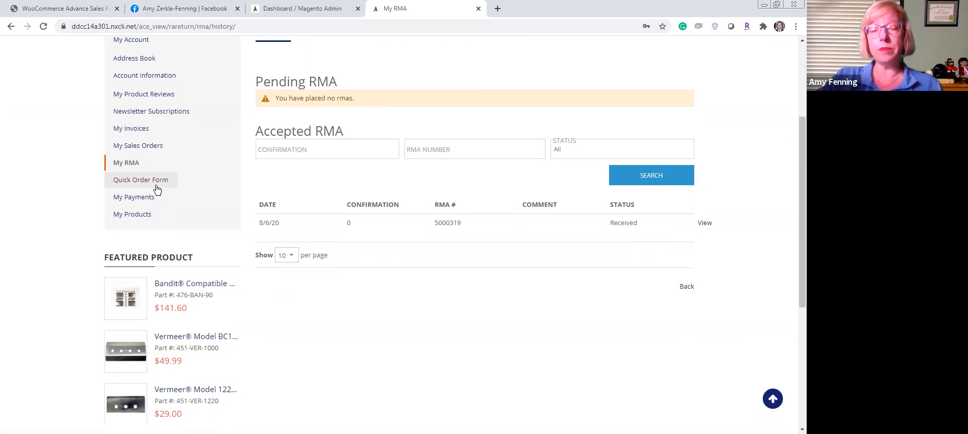
{"action": "left_click", "coordinate": [140, 179]}
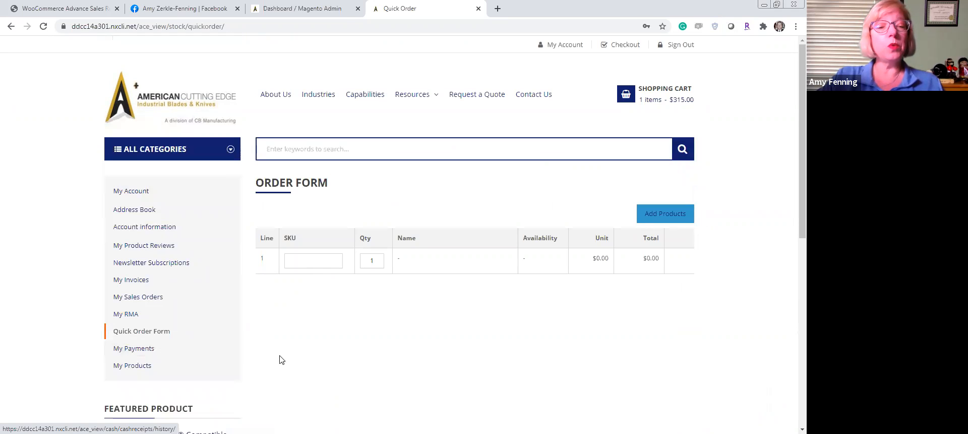
Step: Check the empty payments page, then the saved Cumberland rotor knife at $108.00
{"action": "left_click", "coordinate": [133, 348]}
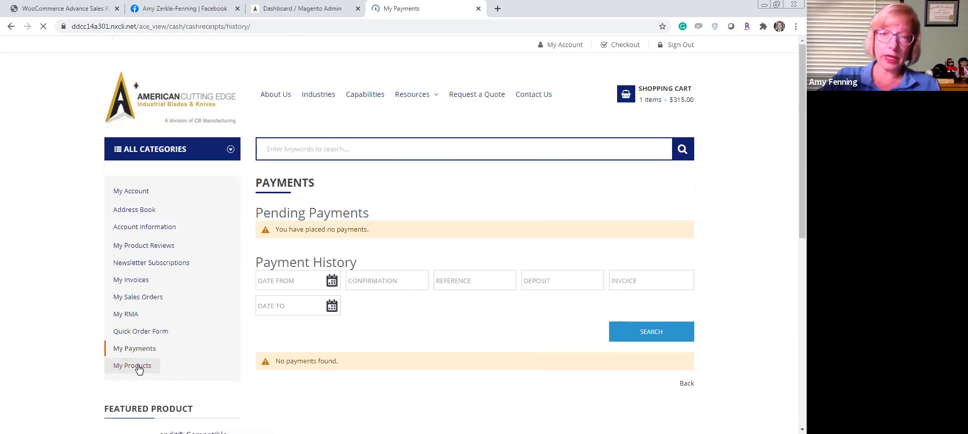
{"action": "left_click", "coordinate": [132, 365]}
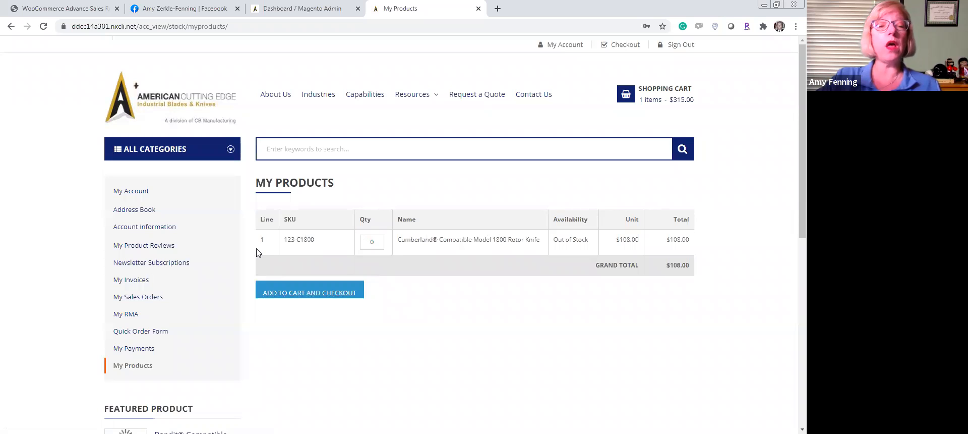
{"action": "mouse_move", "coordinate": [161, 99]}
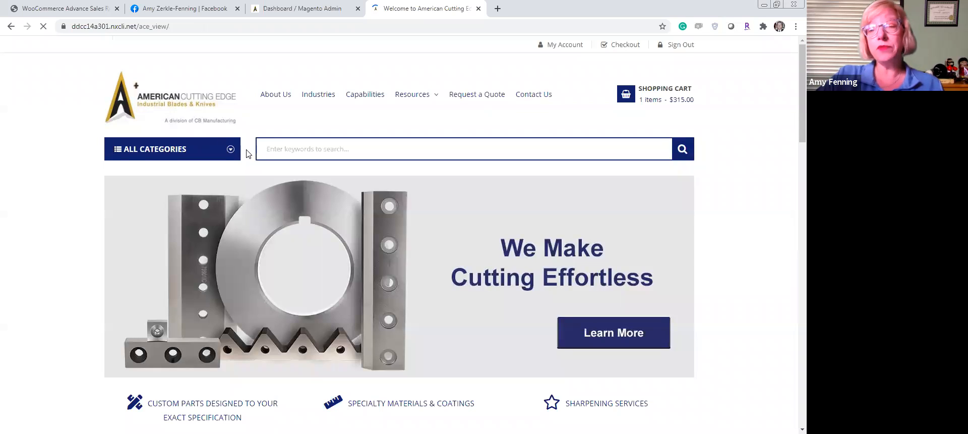
{"action": "left_click", "coordinate": [153, 148]}
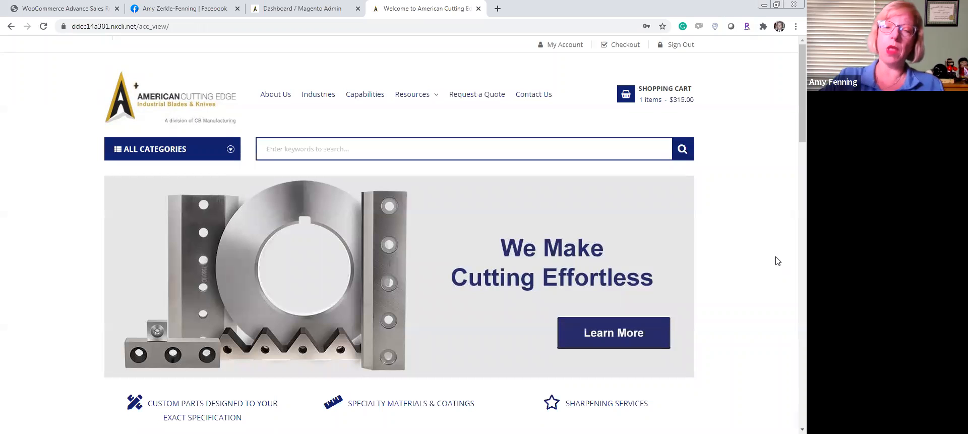
{"action": "mouse_move", "coordinate": [769, 255]}
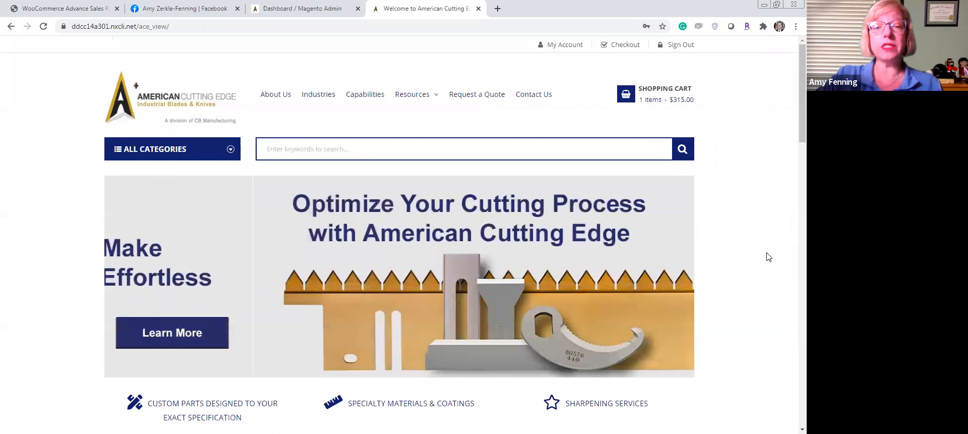
{"action": "left_click", "coordinate": [171, 148]}
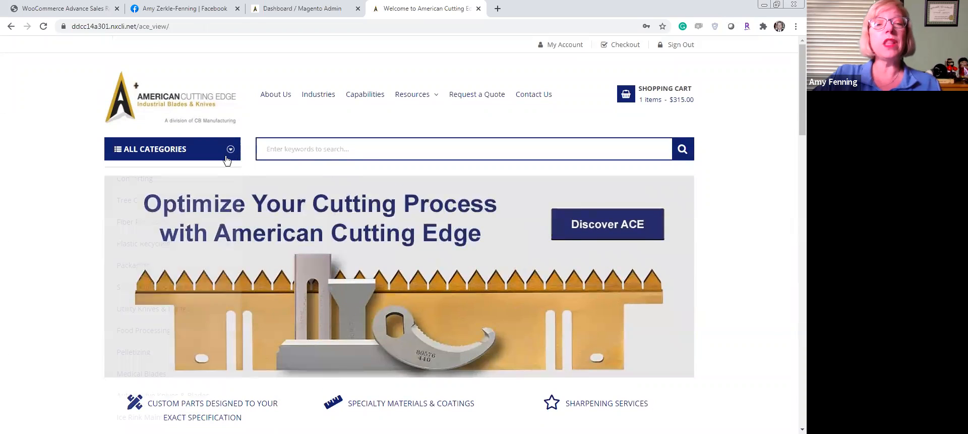
{"action": "left_click", "coordinate": [154, 148]}
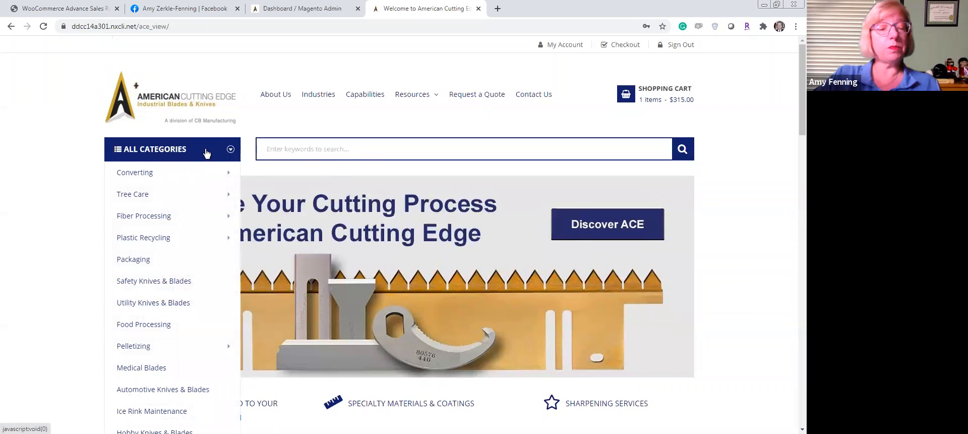
{"action": "mouse_move", "coordinate": [204, 152]}
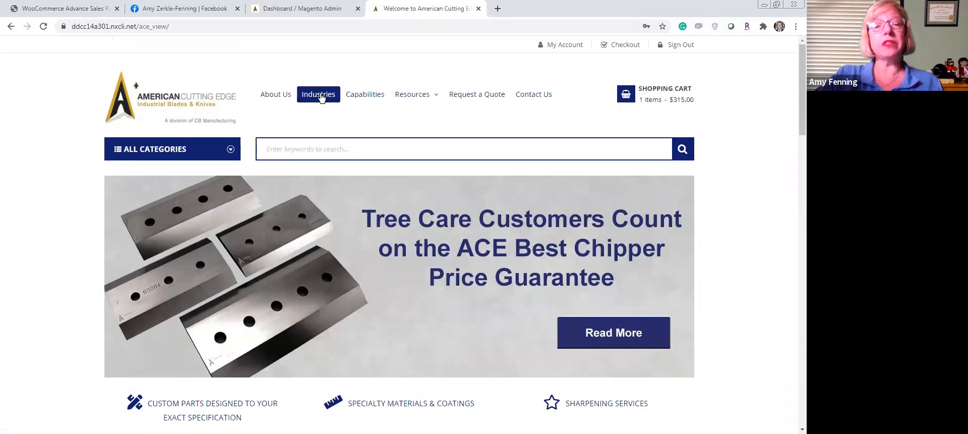
{"action": "mouse_move", "coordinate": [318, 94]}
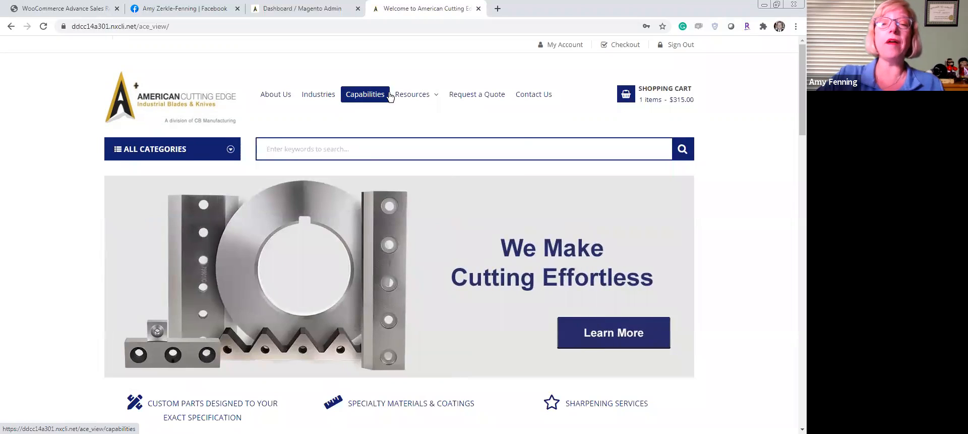
{"action": "left_click", "coordinate": [412, 94]}
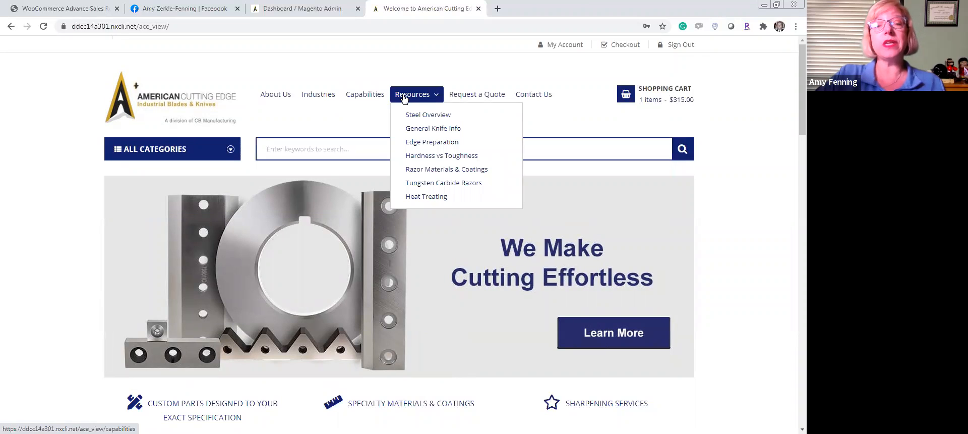
{"action": "mouse_move", "coordinate": [534, 93]}
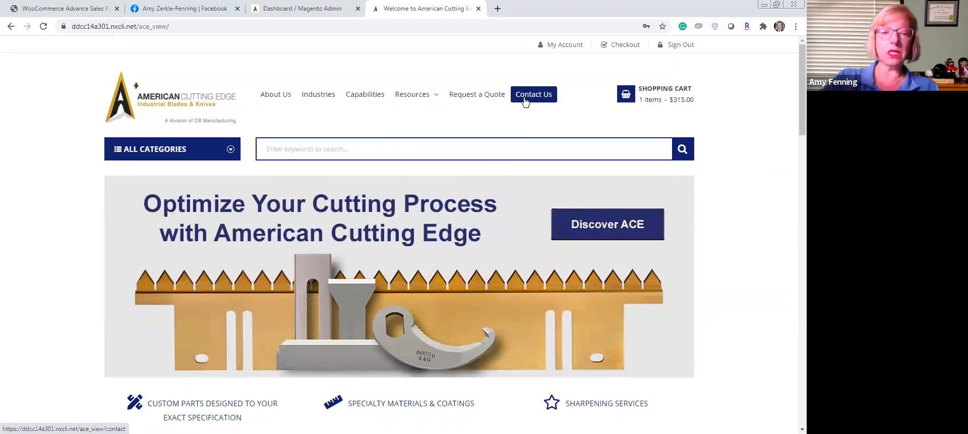
{"action": "scroll", "scroll_direction": "down", "scroll_amount": 3}
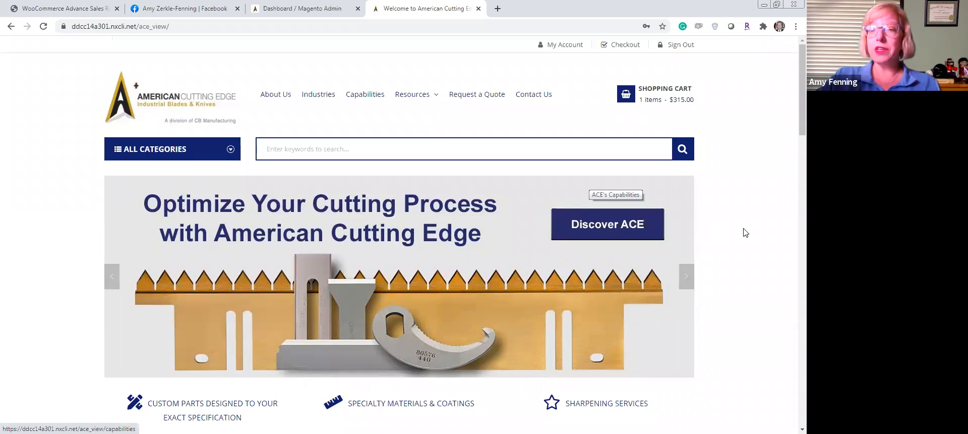
{"action": "mouse_move", "coordinate": [765, 271]}
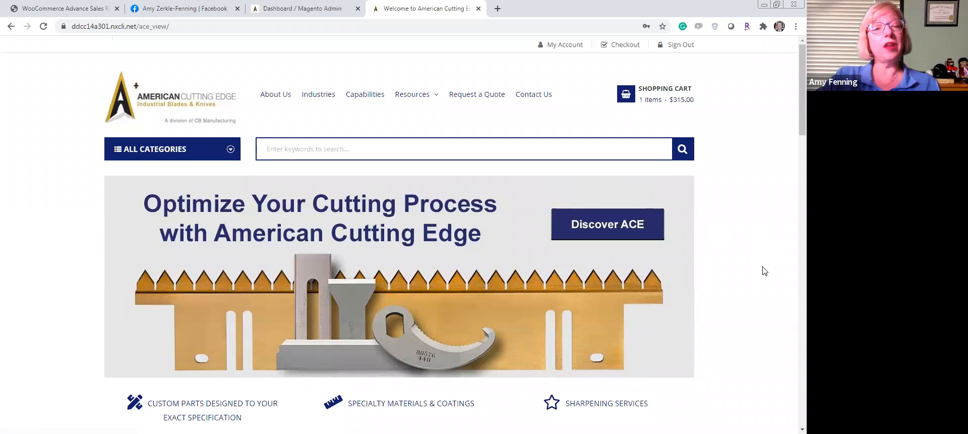
{"action": "mouse_move", "coordinate": [749, 277]}
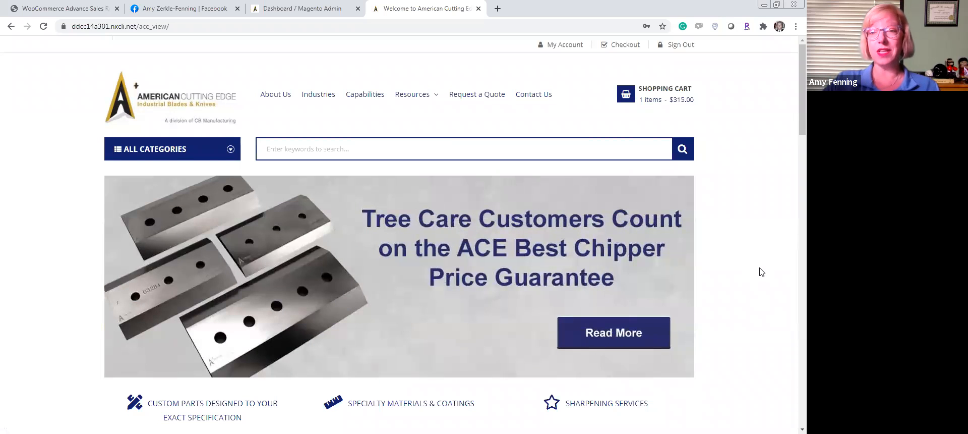
{"action": "mouse_move", "coordinate": [764, 271]}
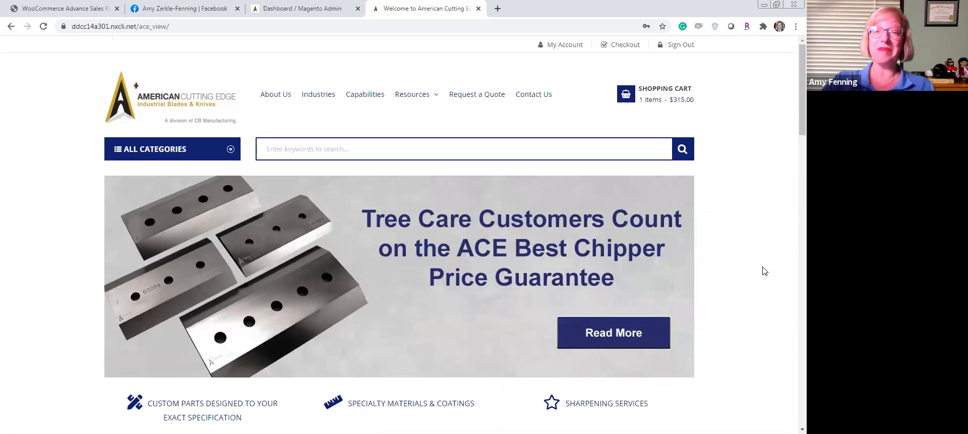